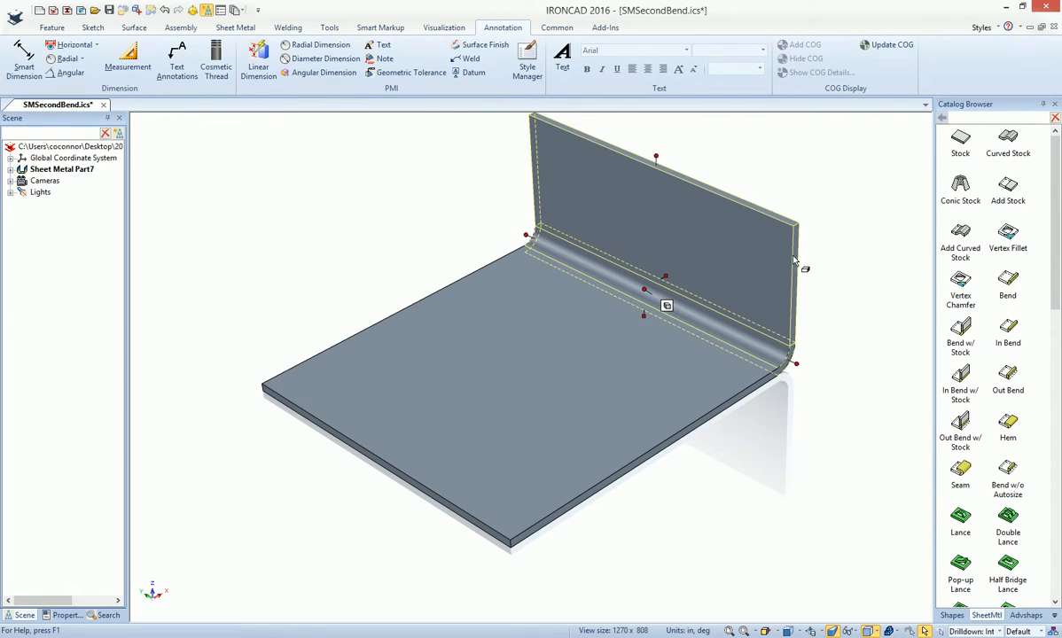
mouse_move(774, 280)
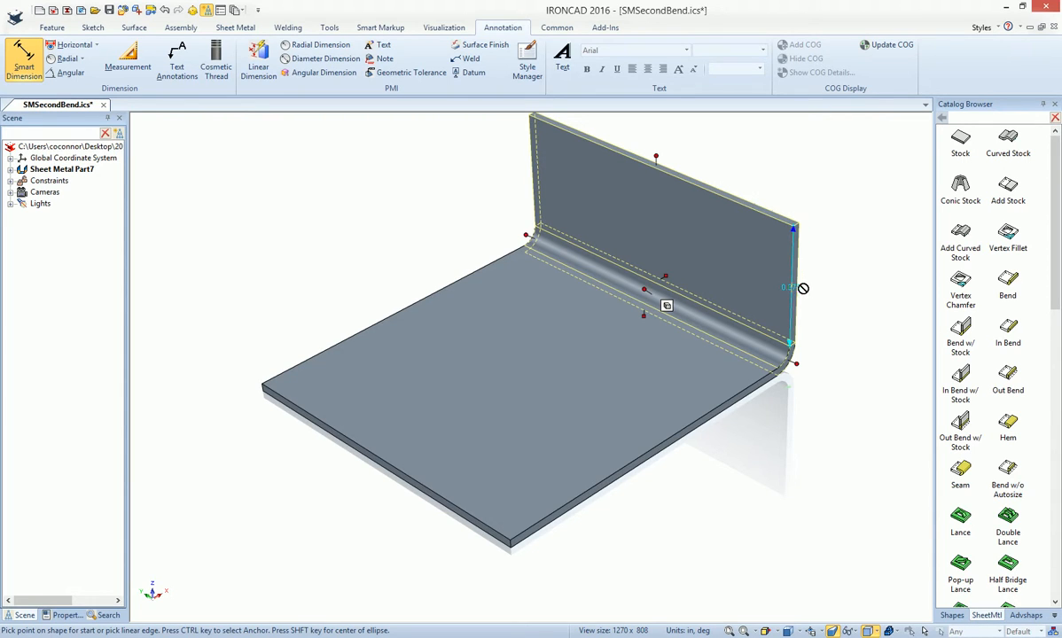
Measure the upright leg's length with Smart Dimension, then open the leg to an obtuse bend angle
left_click(687, 195)
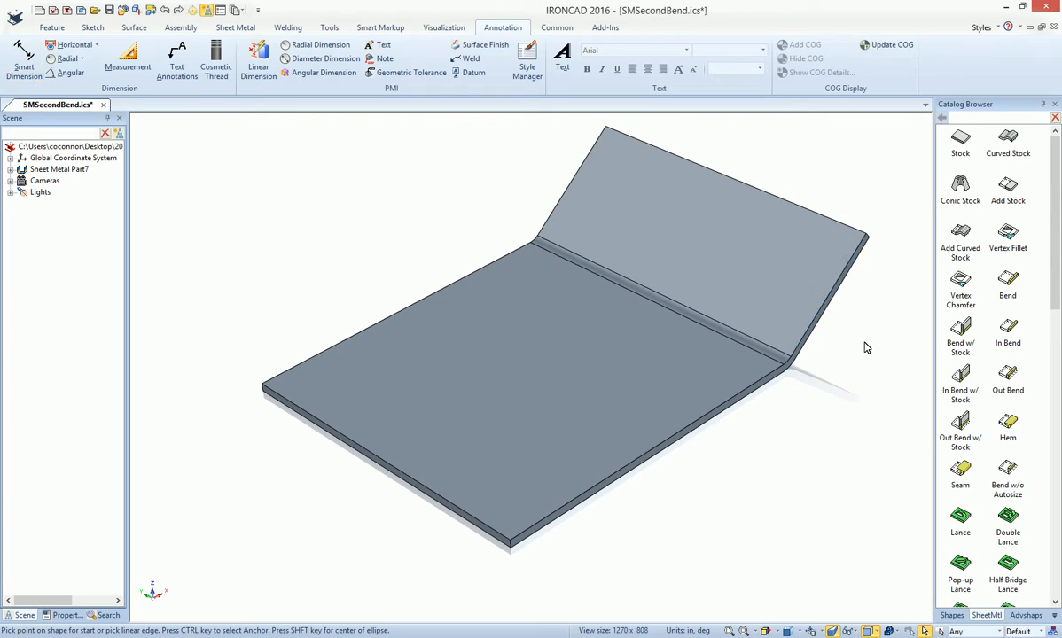
mouse_move(768, 278)
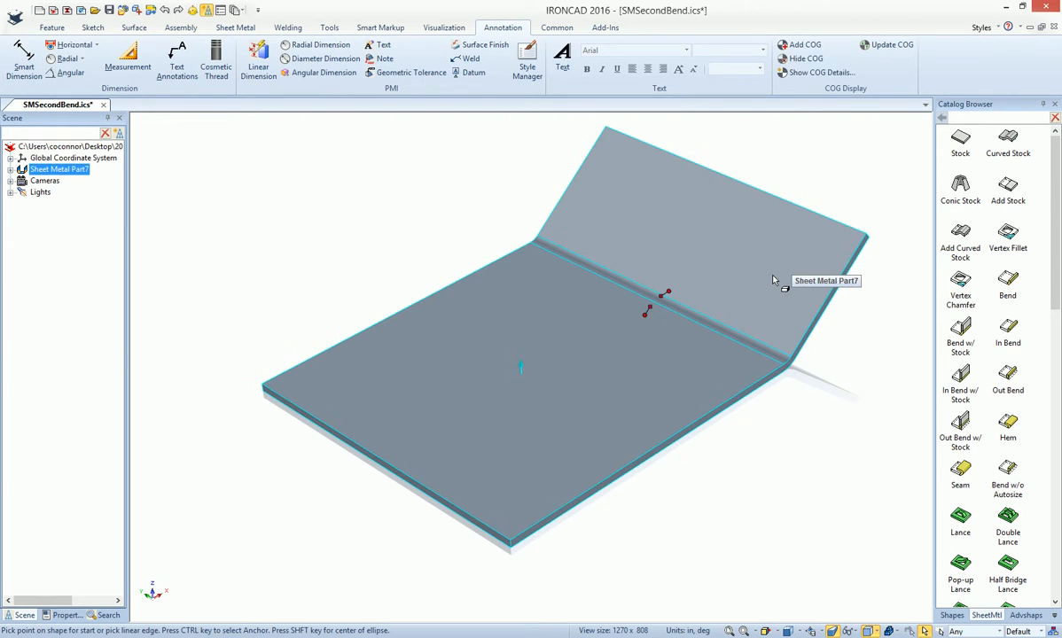
Select the bent sheet metal part and bring up its Sheet Metal options page
left_click(665, 297)
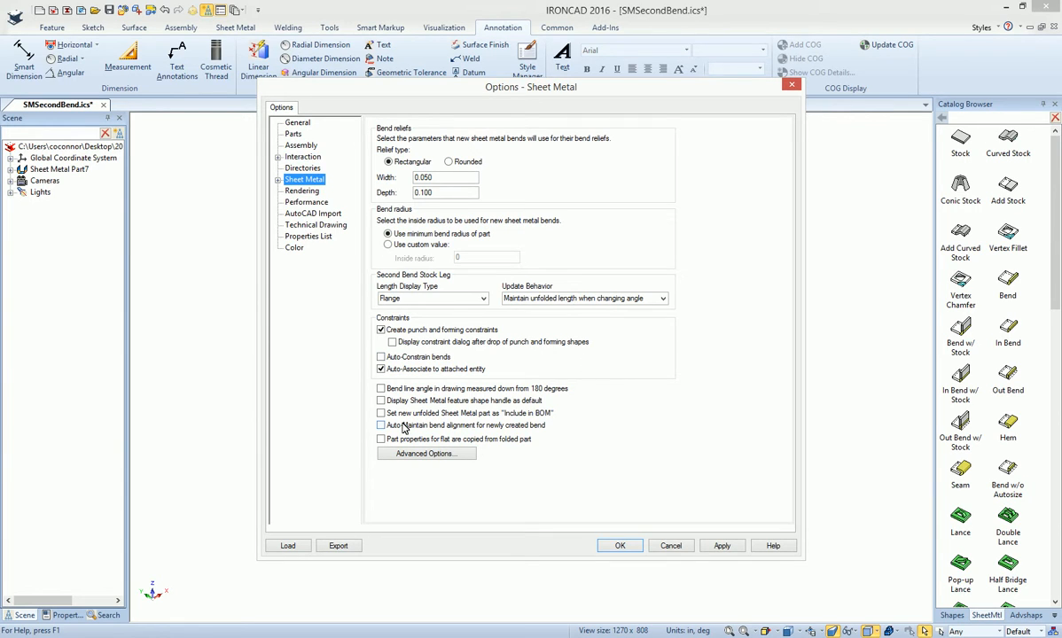
mouse_move(417, 430)
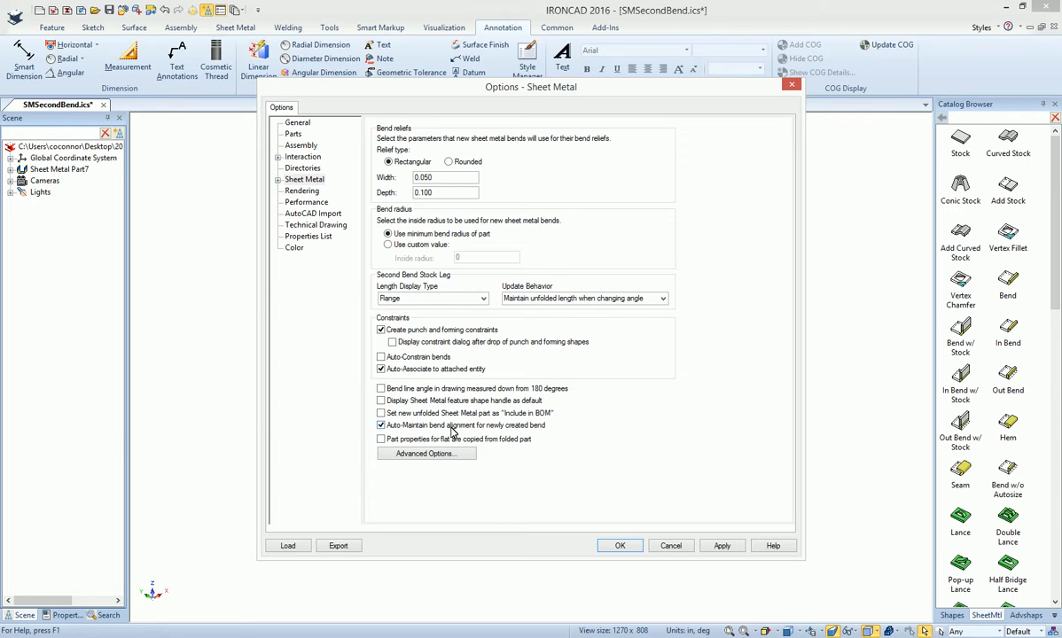
mouse_move(596, 450)
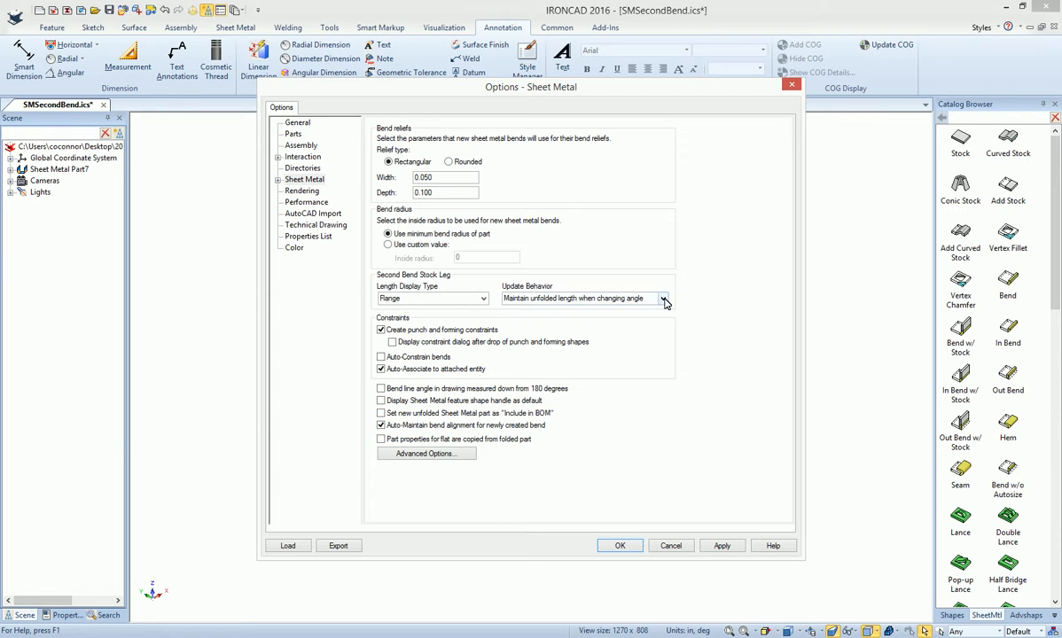
Enable auto-maintain bend alignment, set leg updates to 'Maintain specified length', and apply
left_click(663, 298)
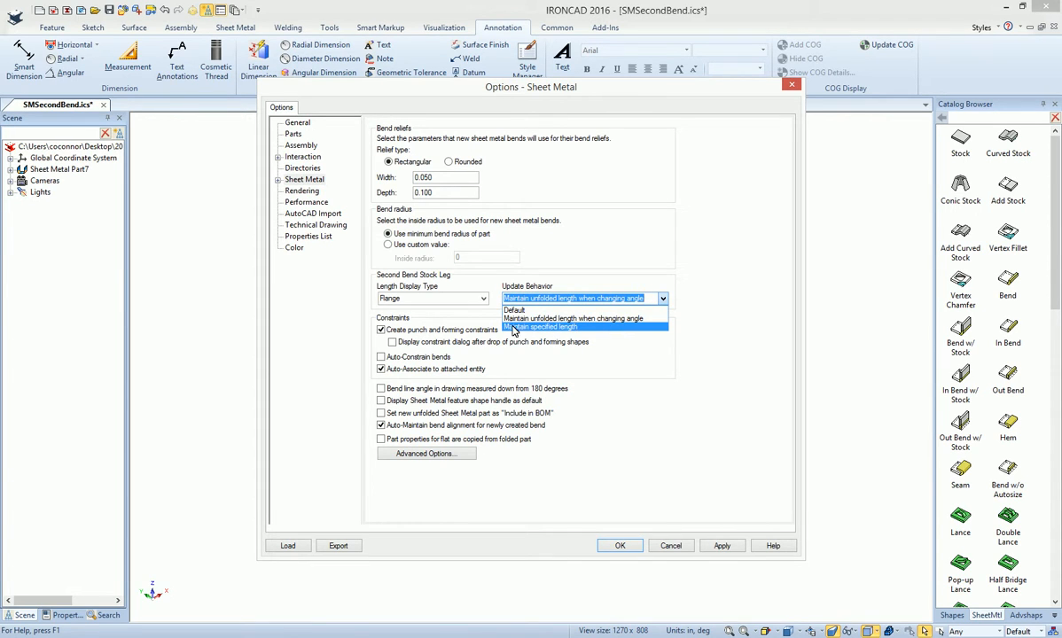
mouse_move(557, 333)
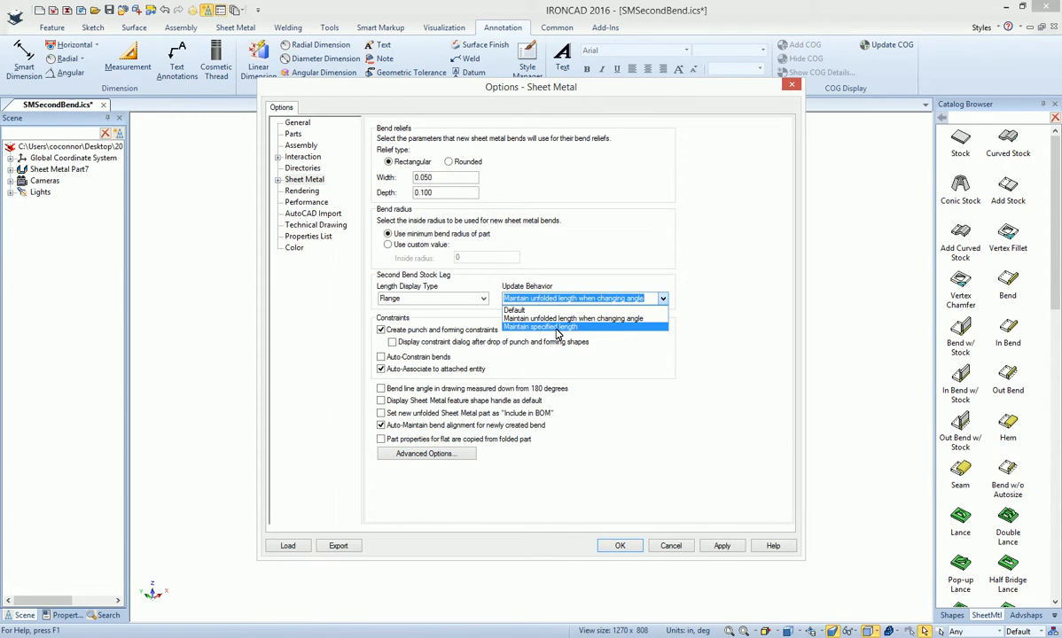
left_click(540, 327)
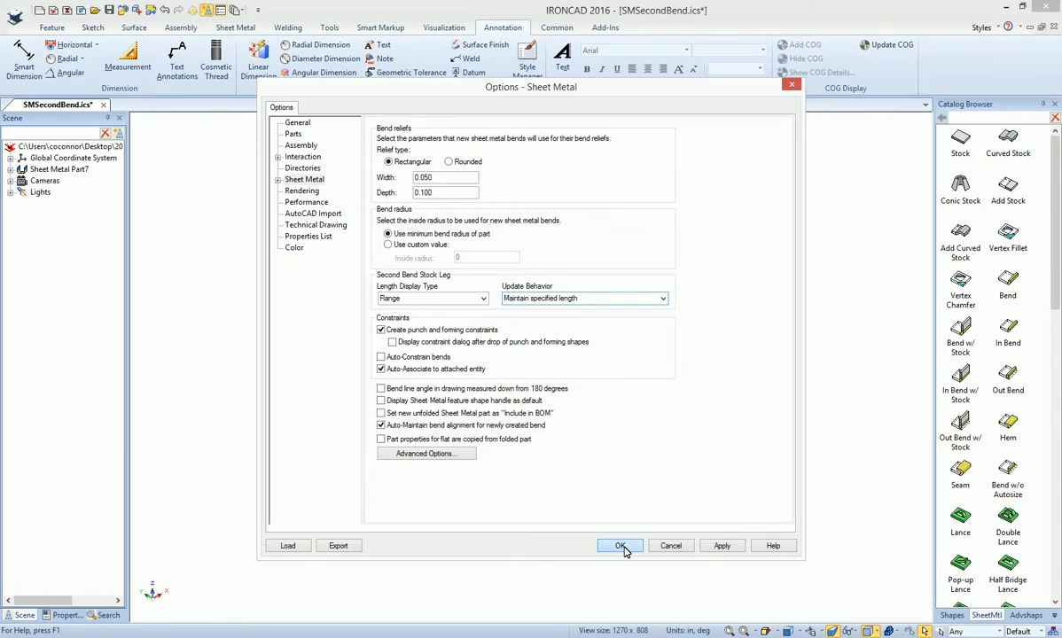
left_click(621, 545)
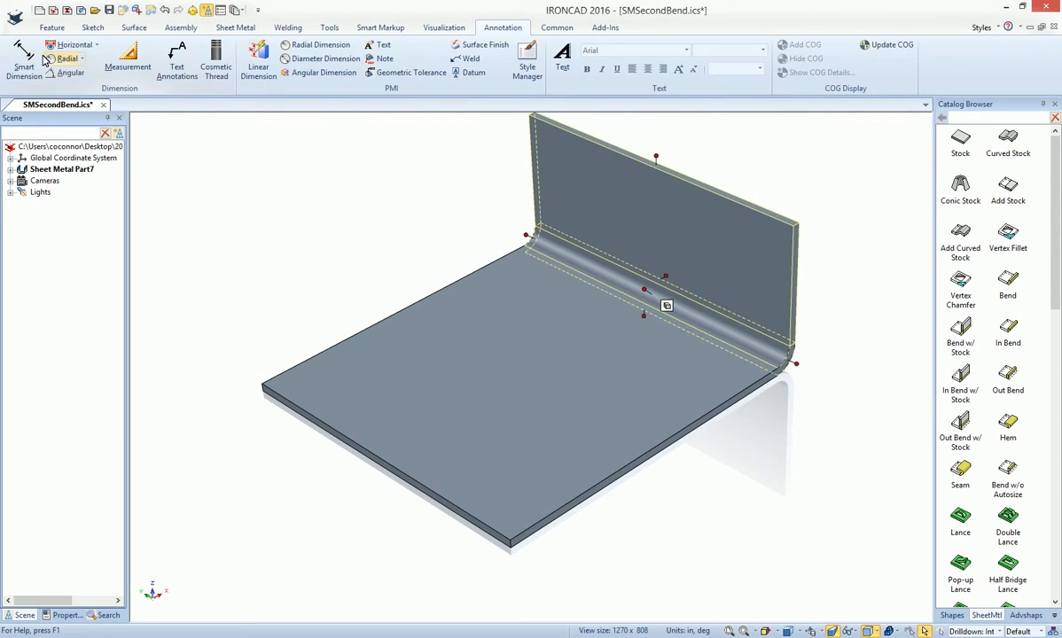
Change the second bend's angle so the leg leans outward at an obtuse angle
left_click(24, 62)
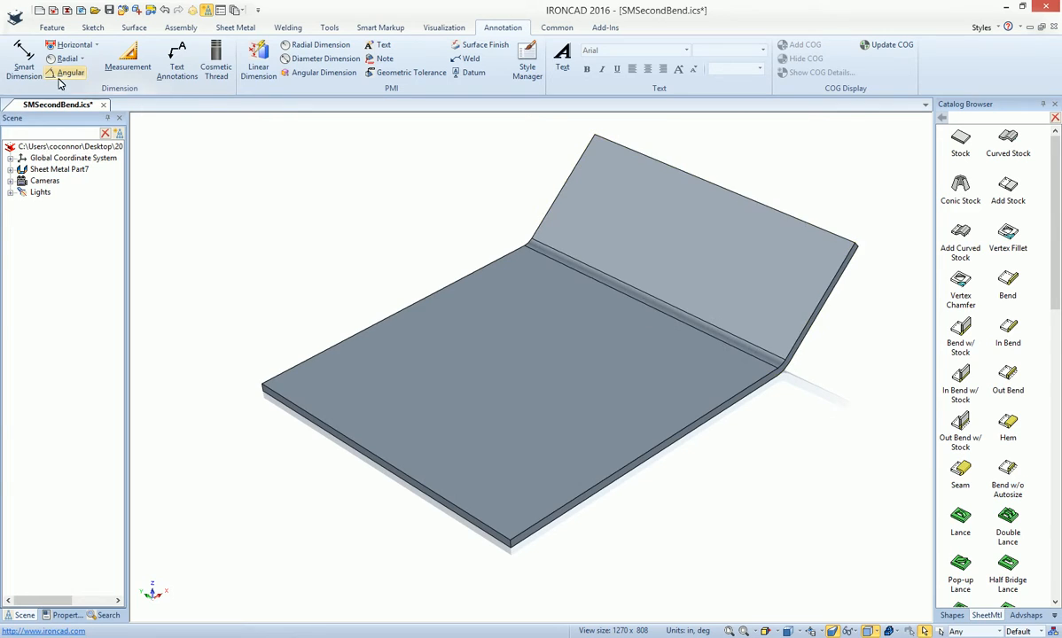
Start a Smart Dimension on the slanted leg's side edge to check its length
left_click(24, 62)
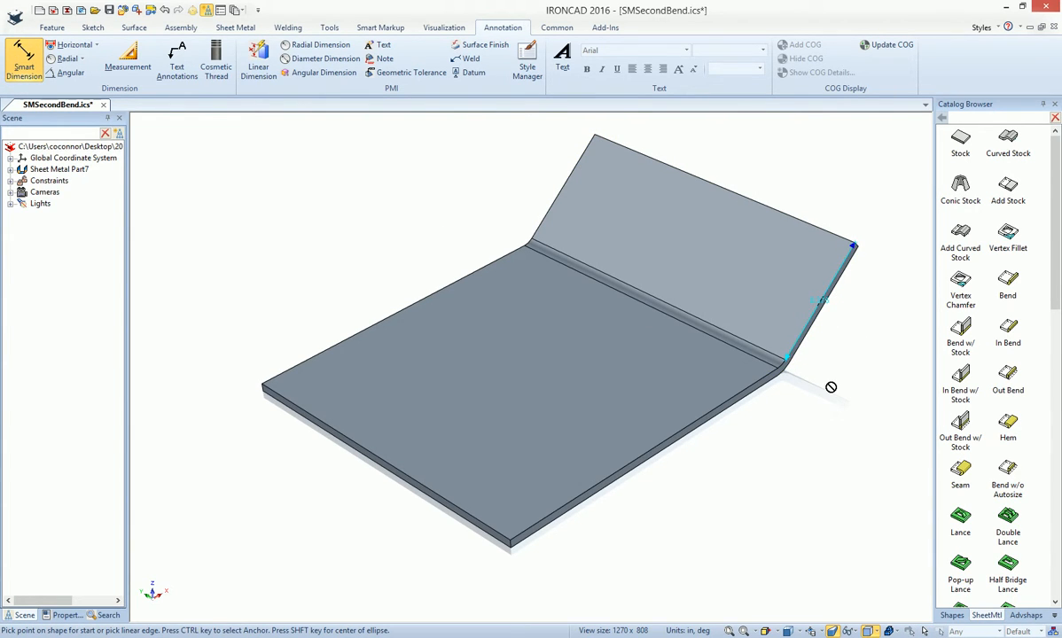
mouse_move(772, 357)
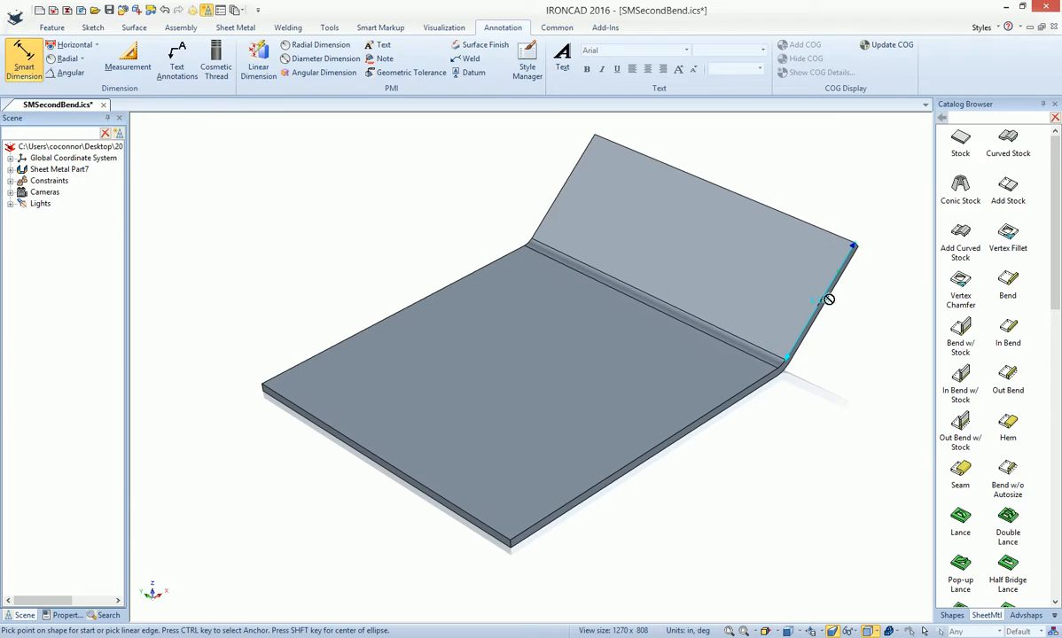
mouse_move(860, 405)
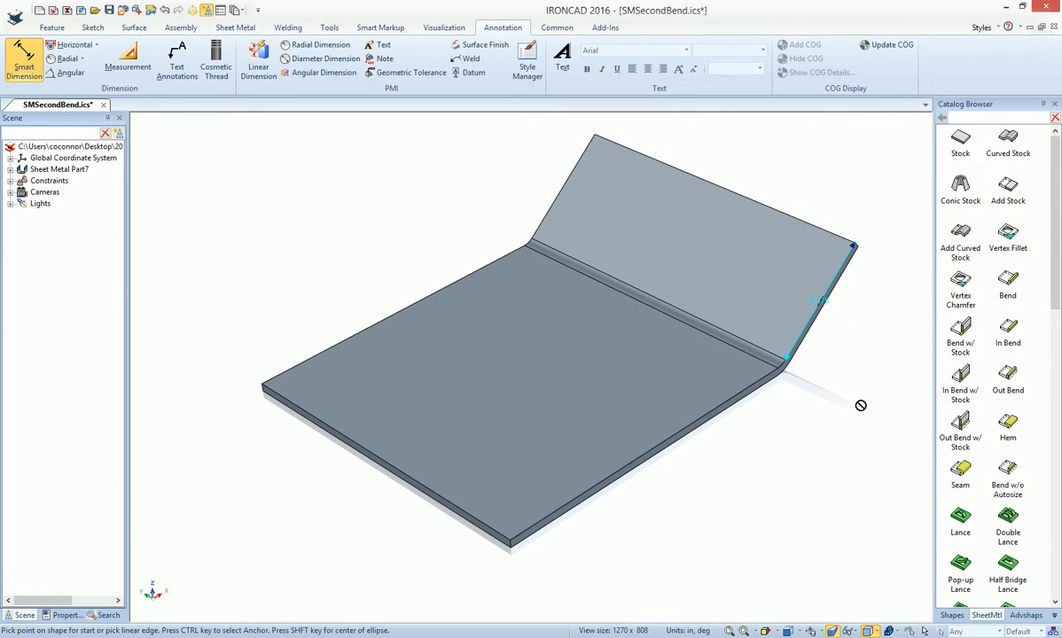